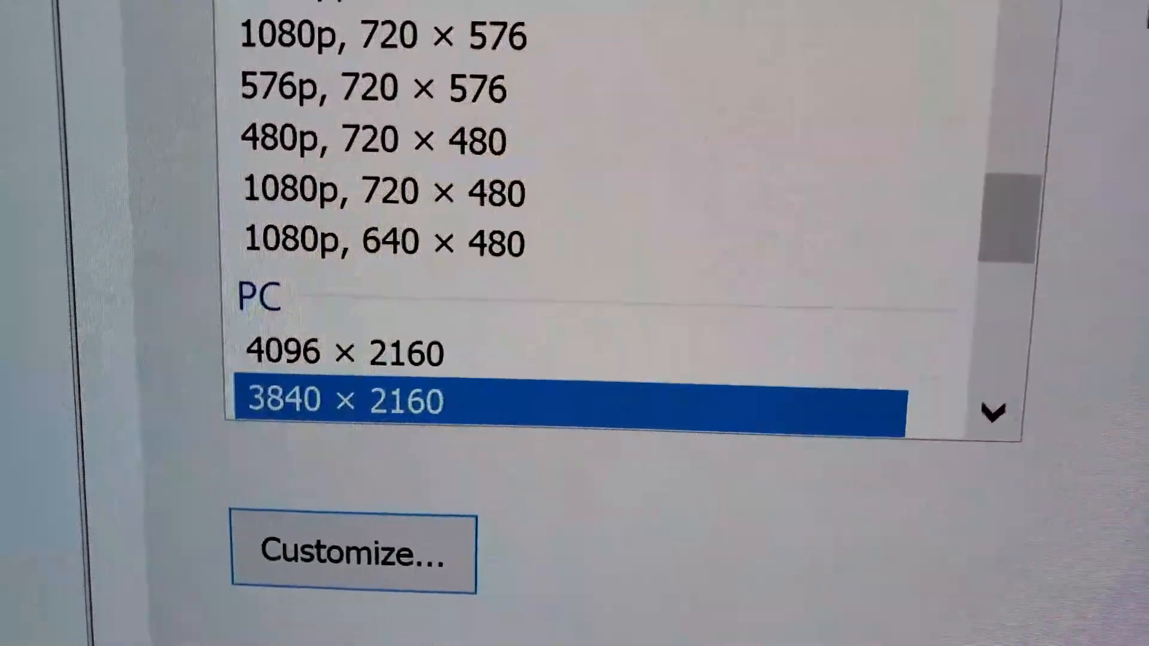
Apply PC resolution 3840 × 2160 with a 120Hz refresh rate to the LG TV.
click(696, 403)
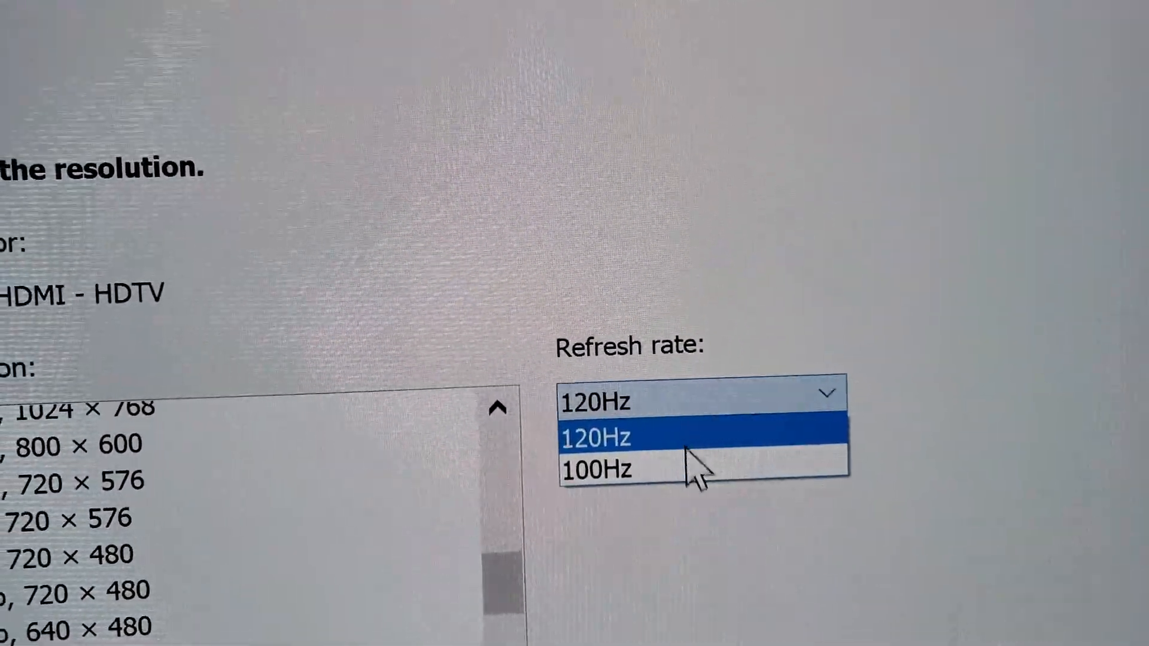
click(596, 470)
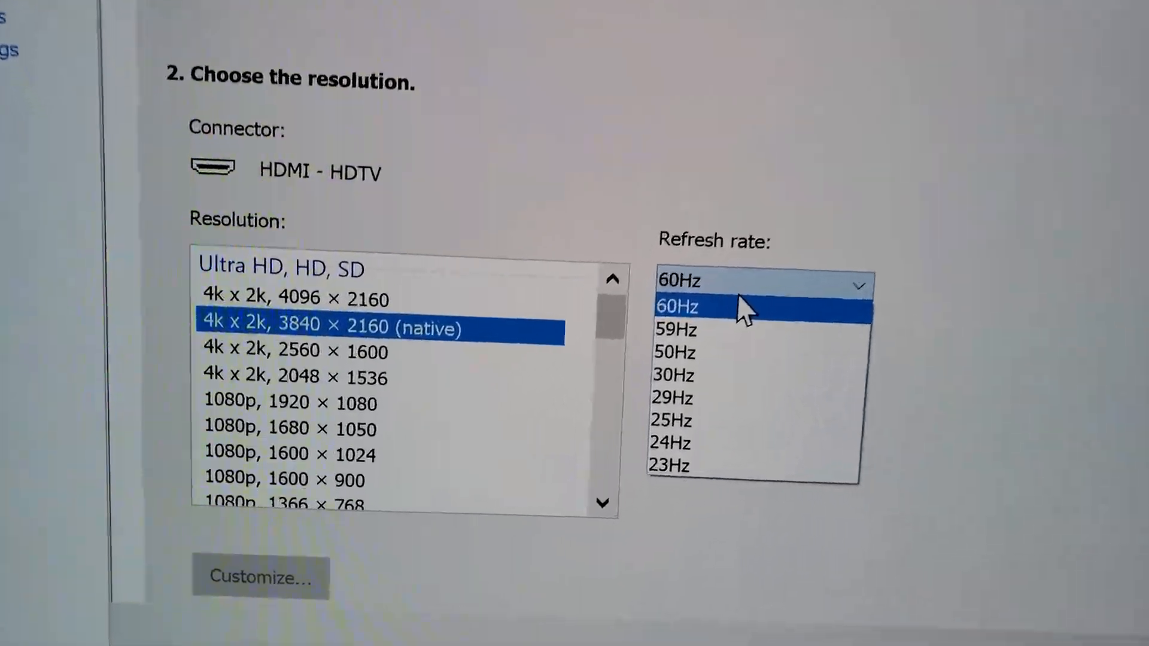
click(685, 306)
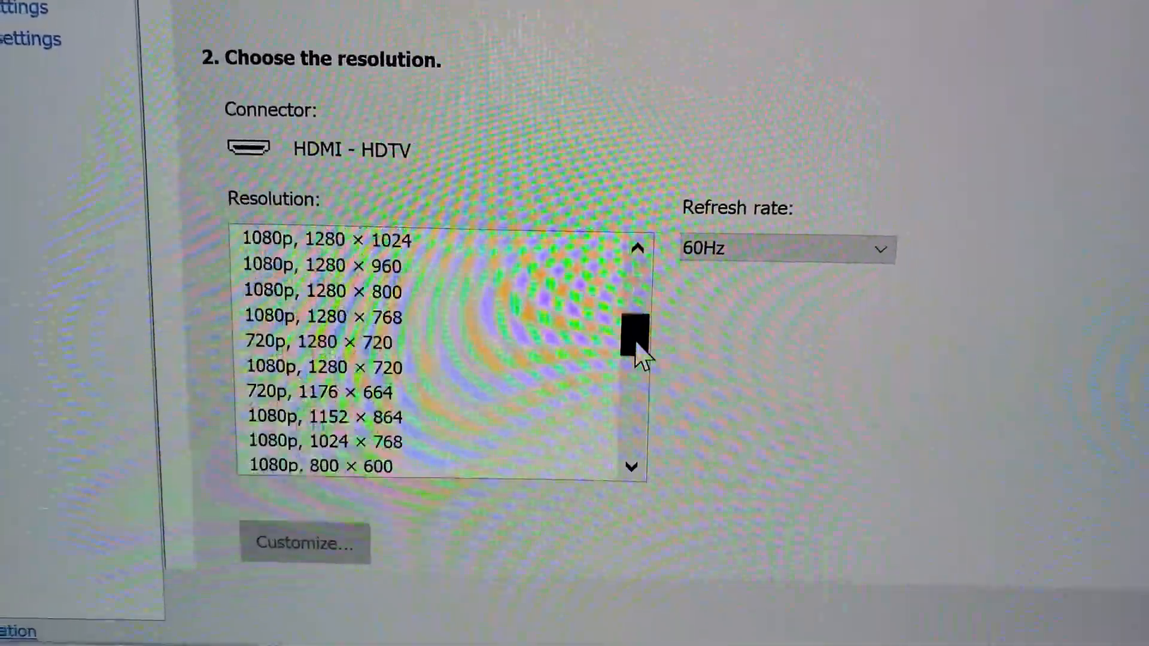
scroll(down, 3)
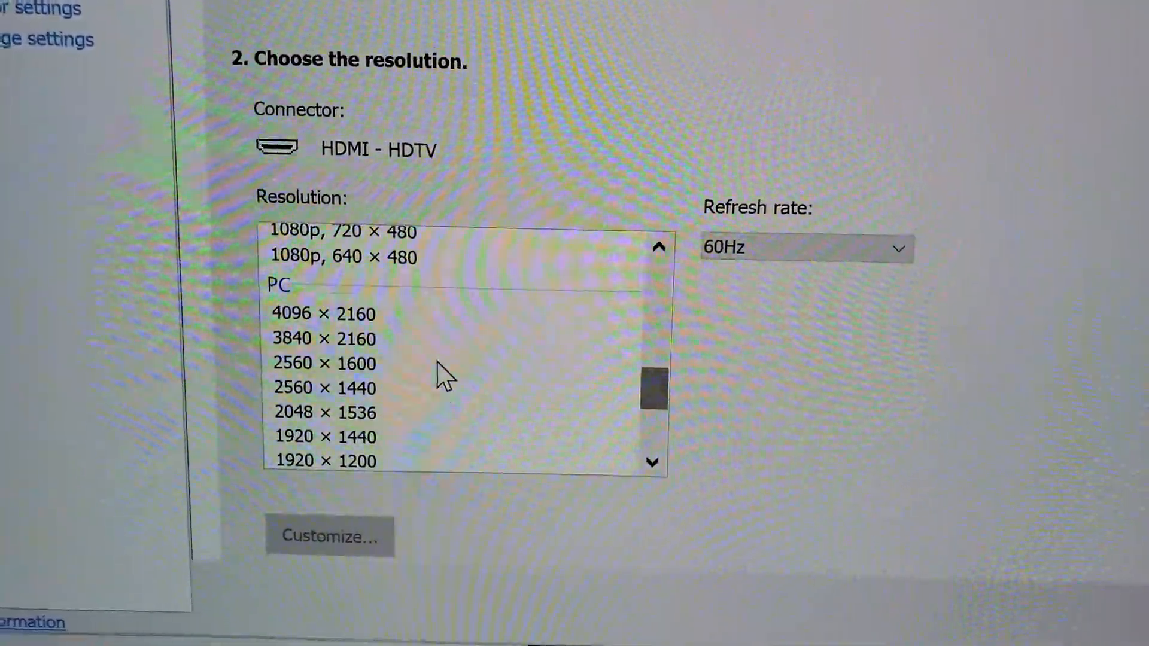
click(324, 339)
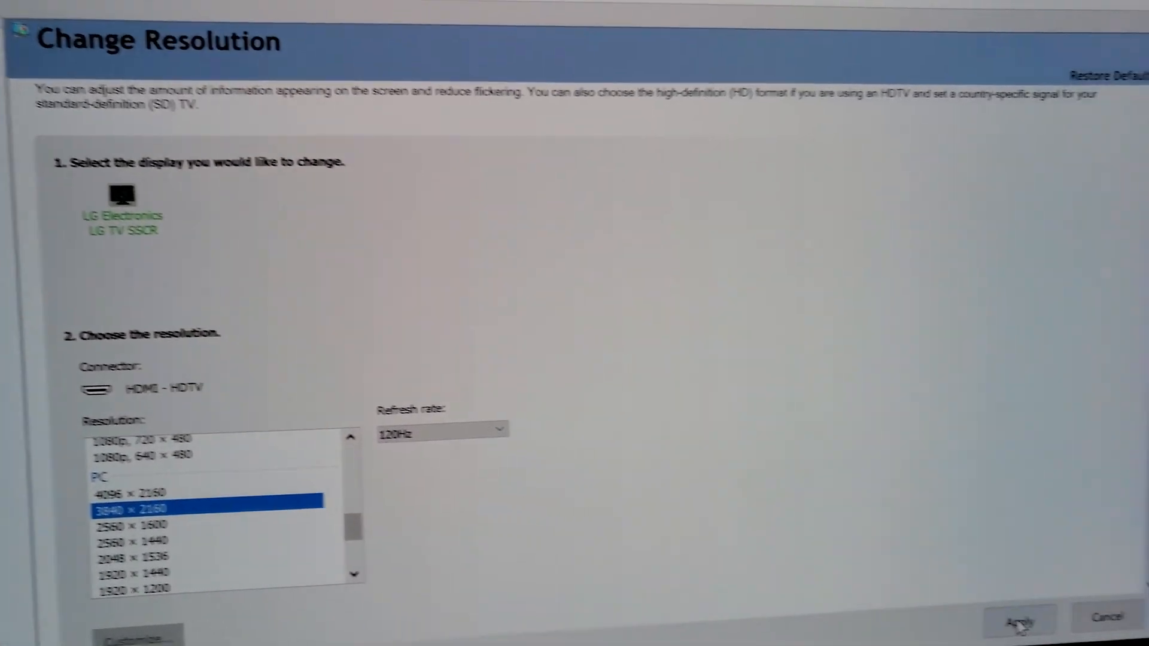
click(1018, 621)
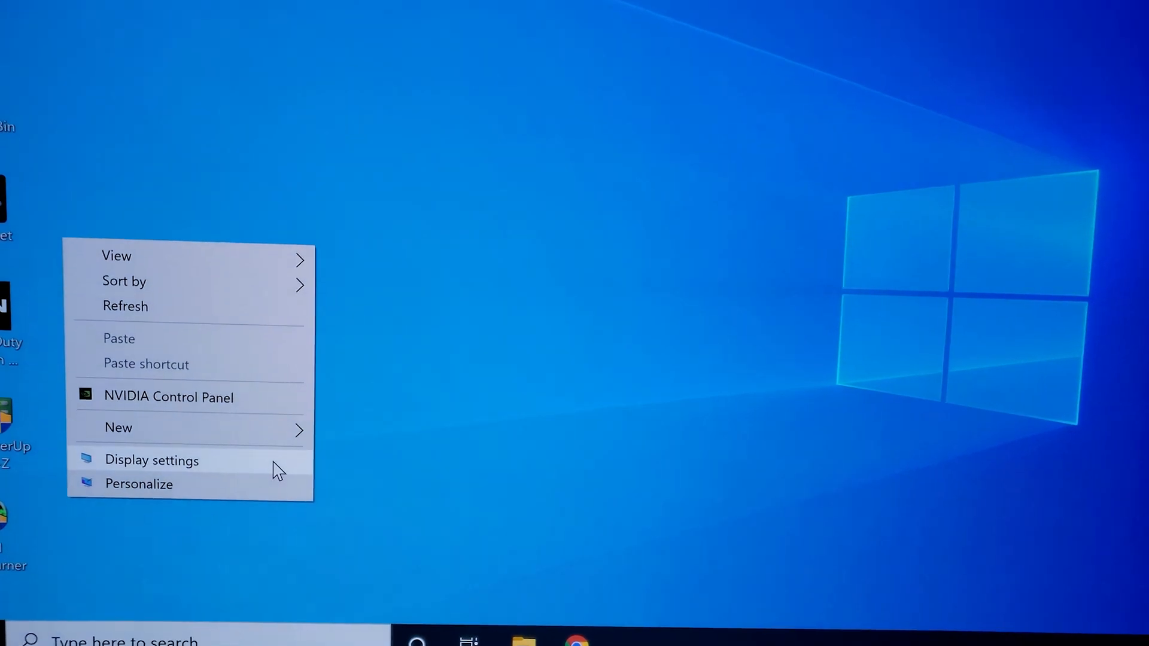
Choose 120.000 Hz for the TV in Windows Advanced display settings.
click(152, 461)
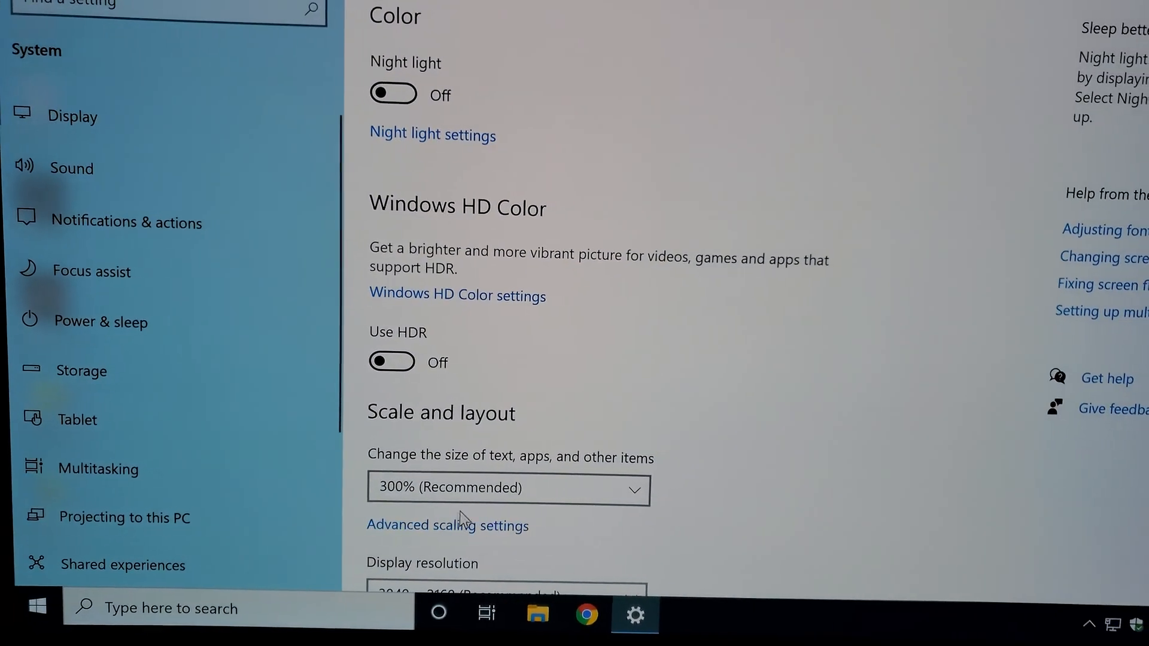
scroll(down, 3)
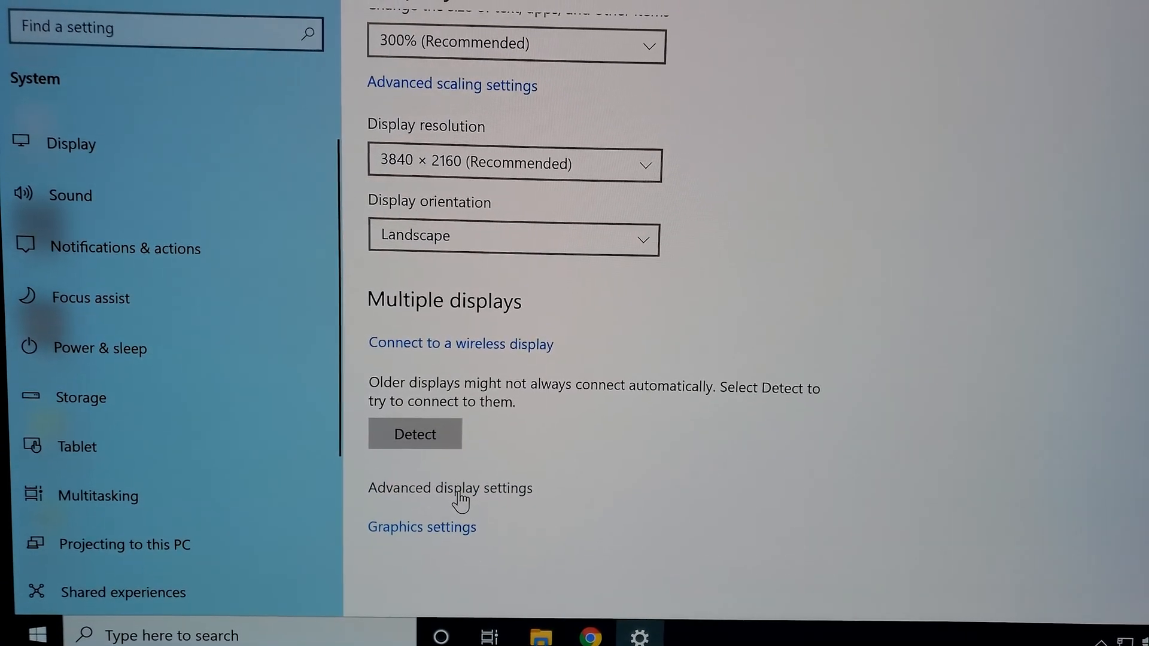
click(450, 488)
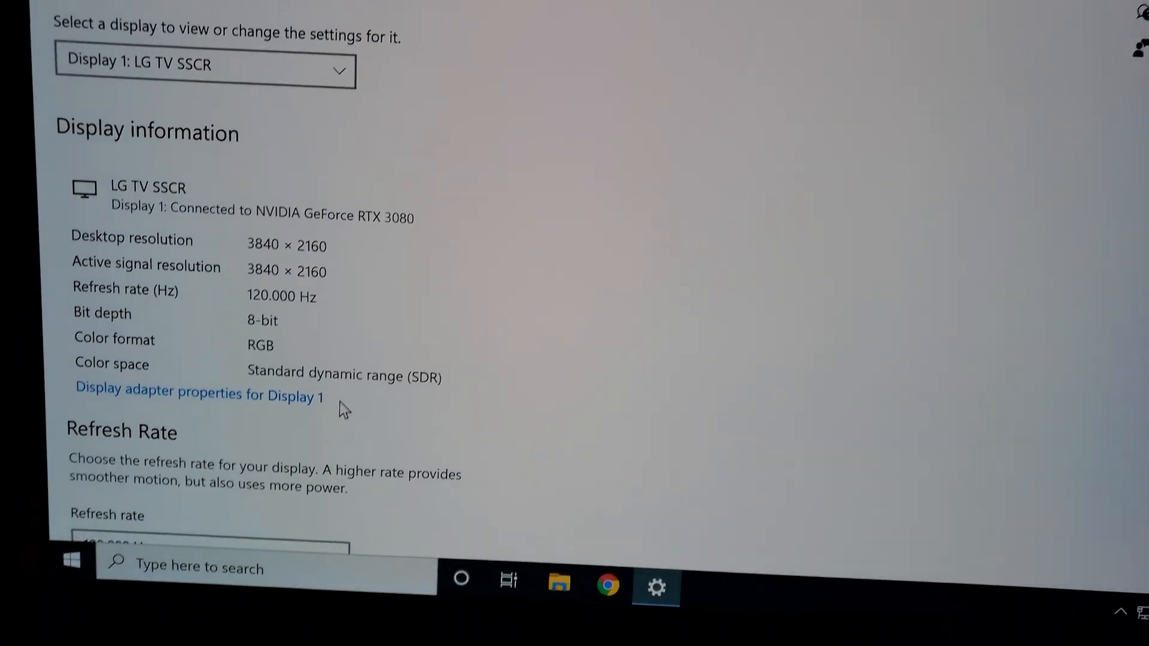
scroll(down, 3)
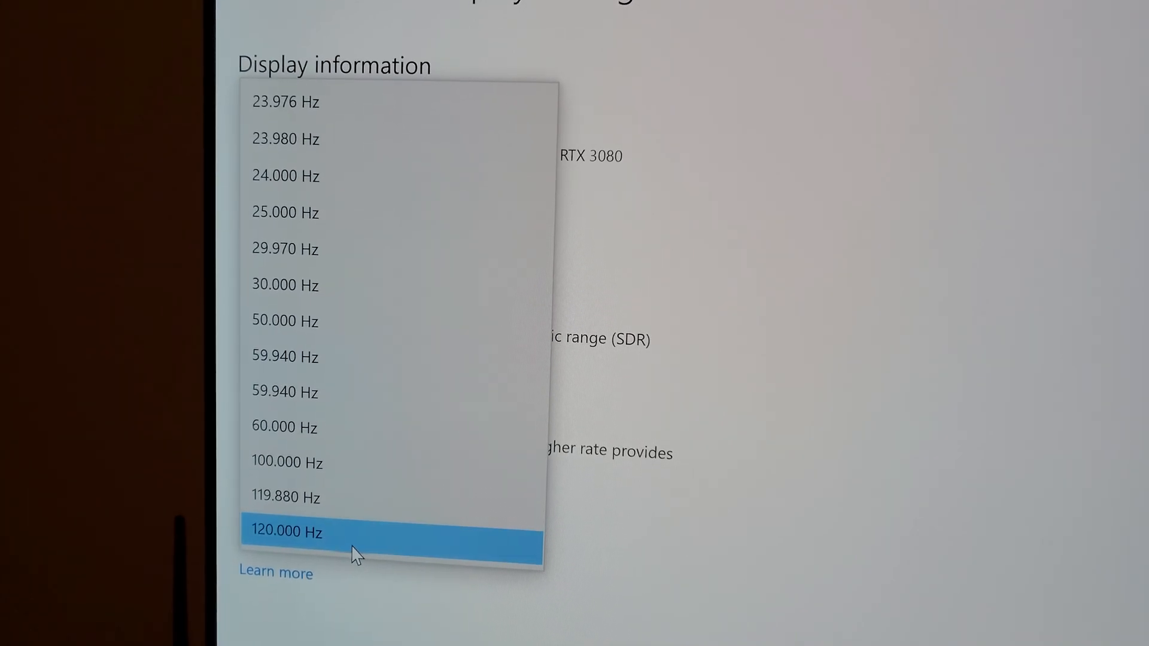
click(337, 532)
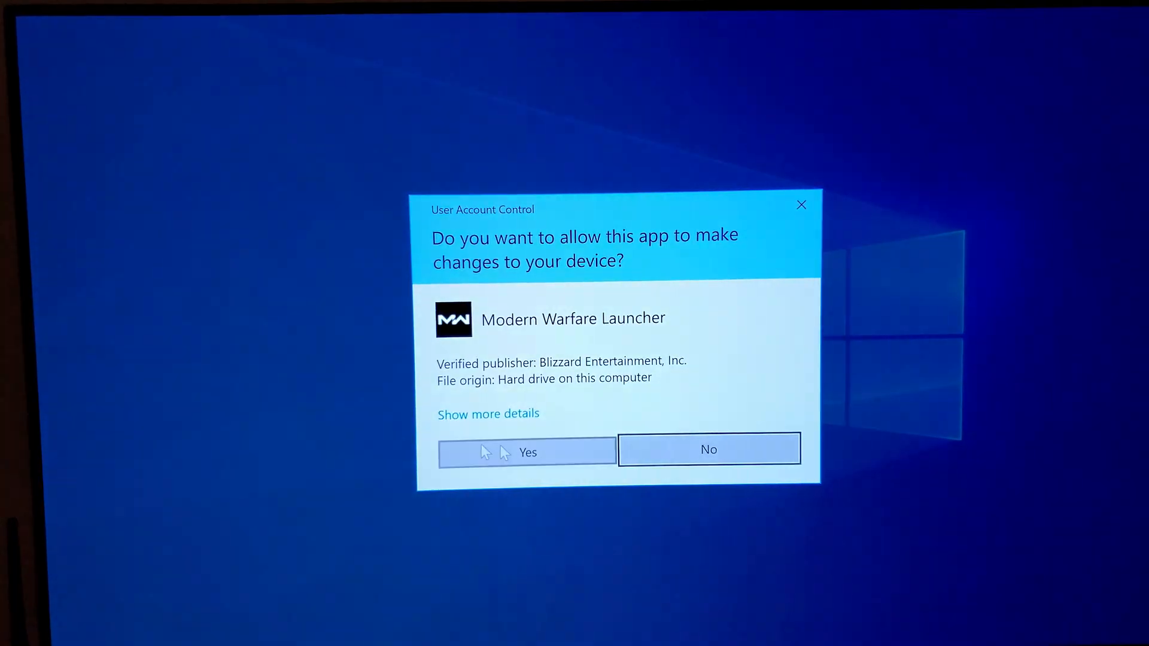
Allow the Modern Warfare Launcher through the User Account Control prompt.
click(526, 449)
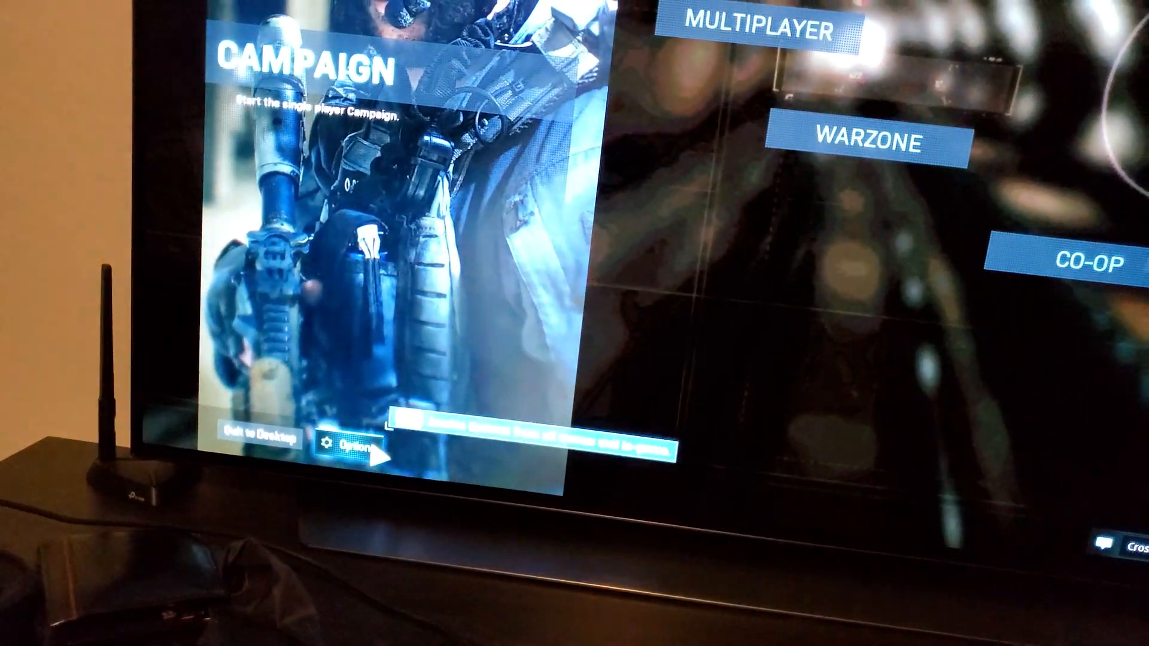
Set Modern Warfare's display resolution to 2560x1440 with a 120 refresh rate.
click(345, 446)
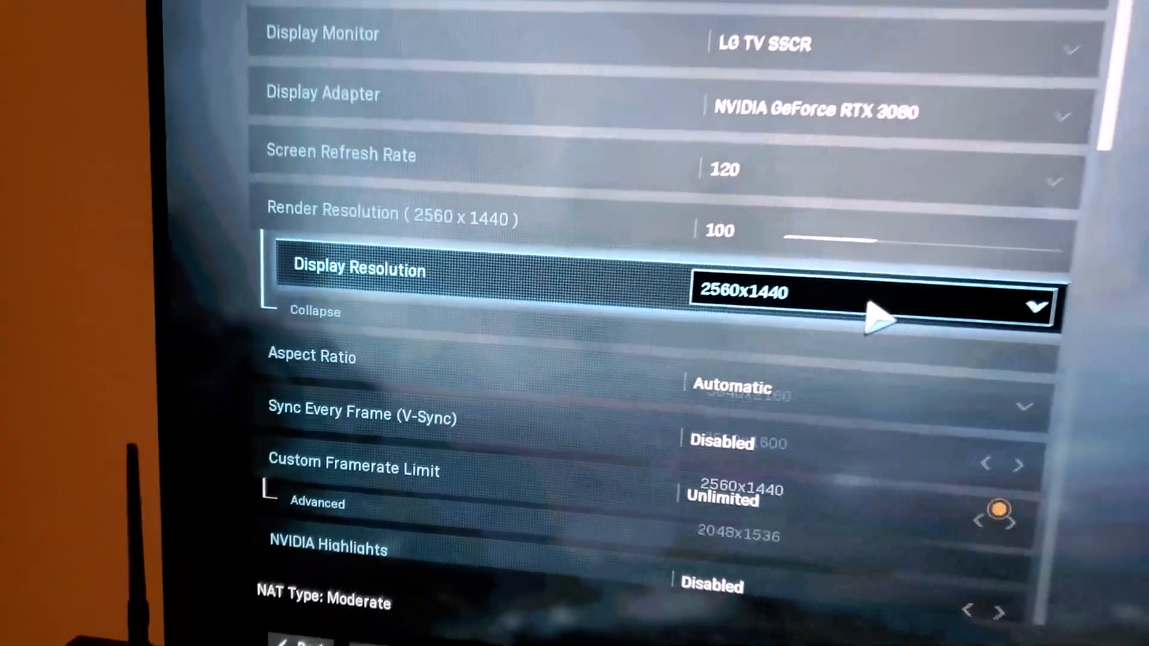
click(872, 307)
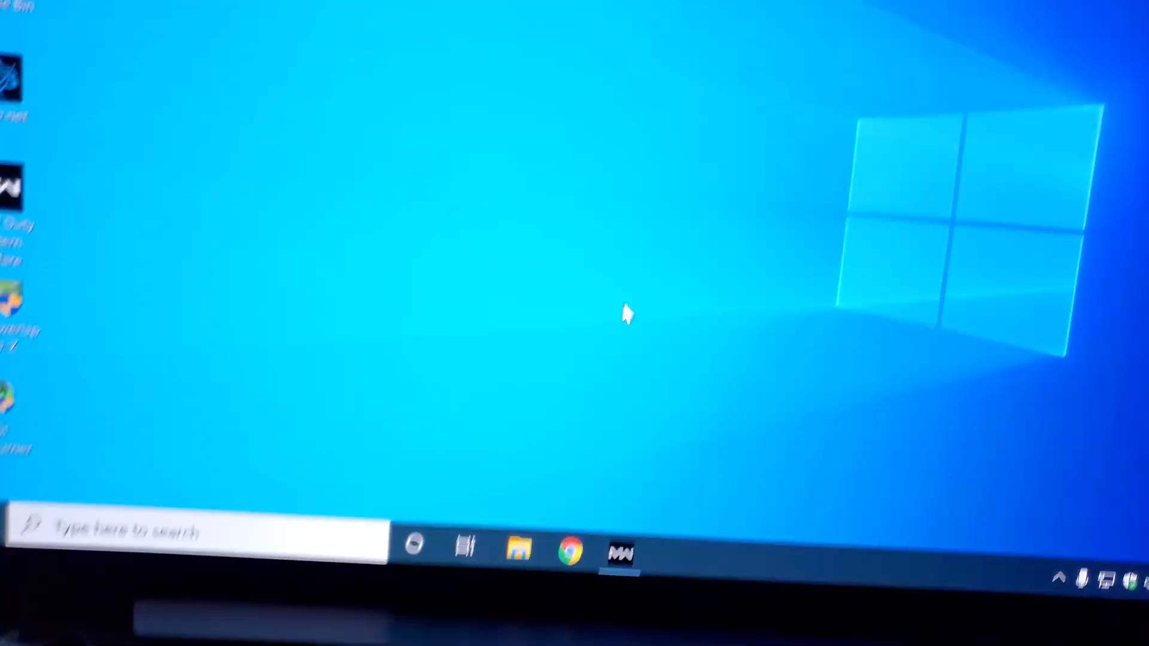
Turn on G-SYNC for full screen mode on the LG TV and apply it.
right_click(627, 315)
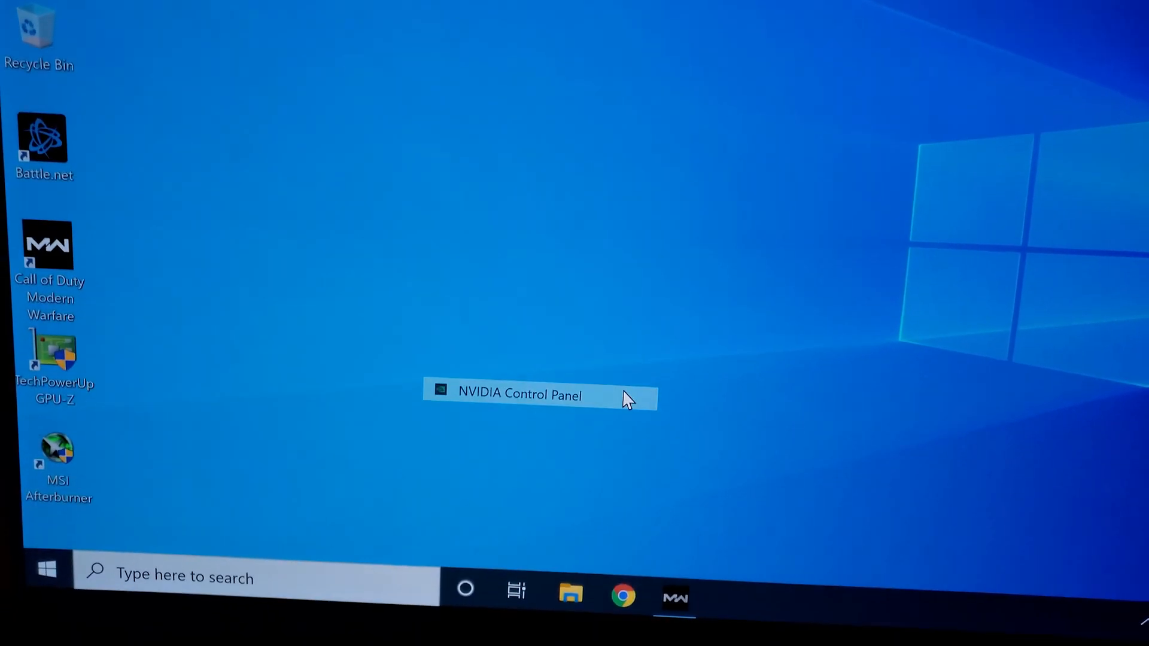
click(519, 394)
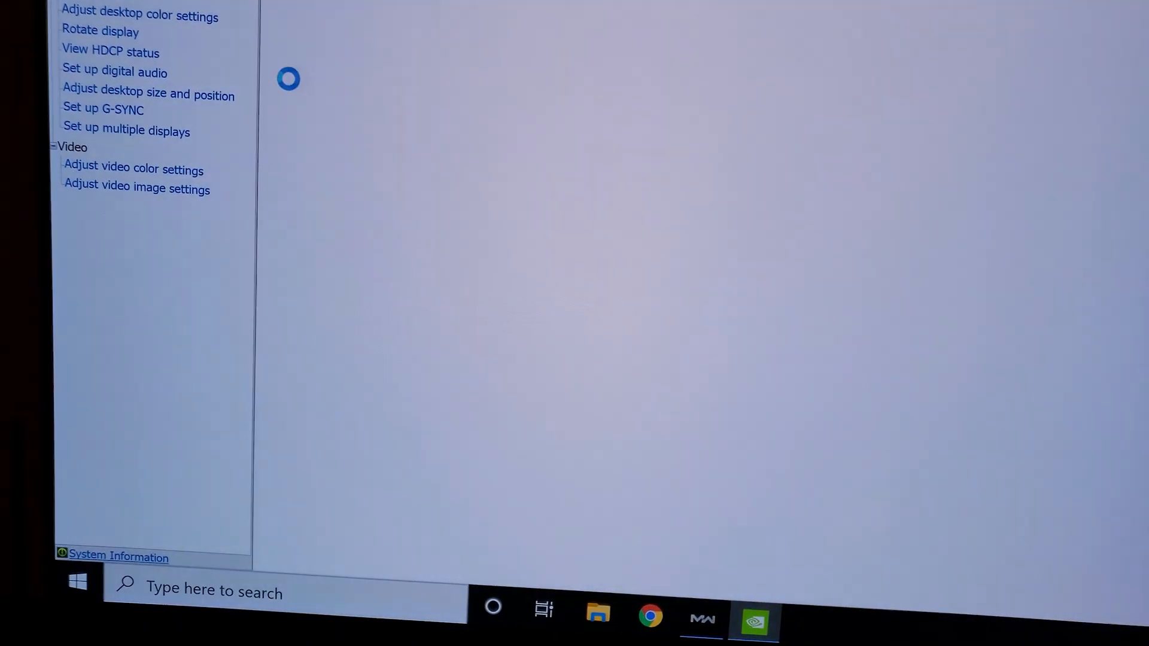
click(103, 108)
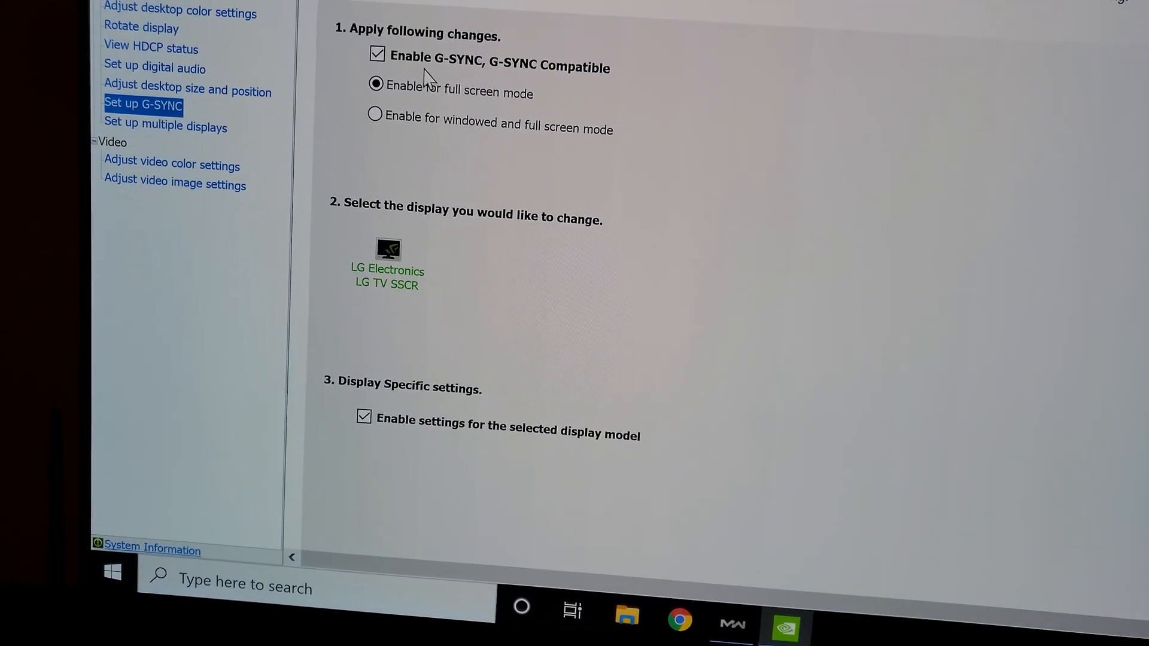
click(376, 53)
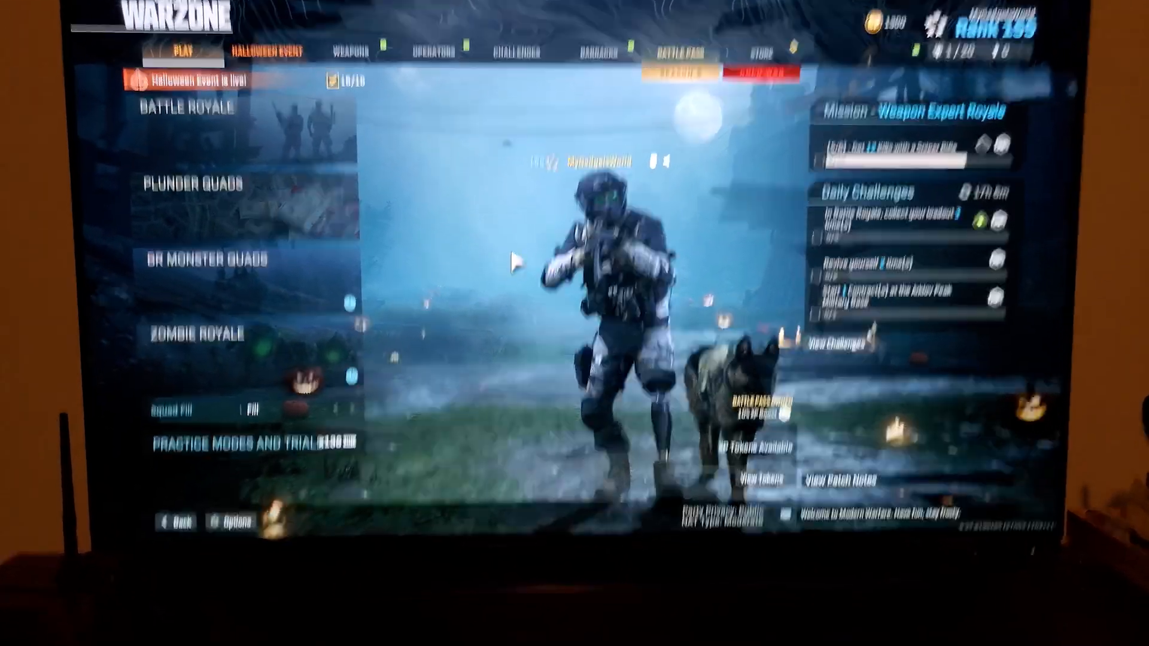
Apply PC resolution 2560 × 1440 at 120Hz to the LG TV.
click(660, 606)
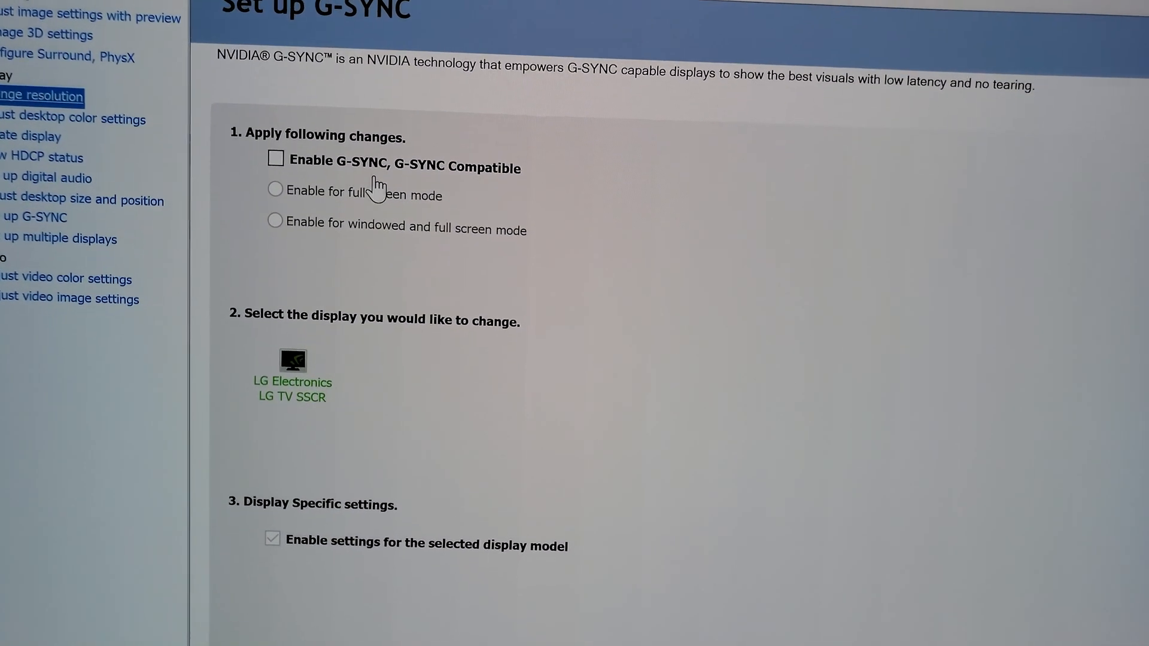
click(42, 95)
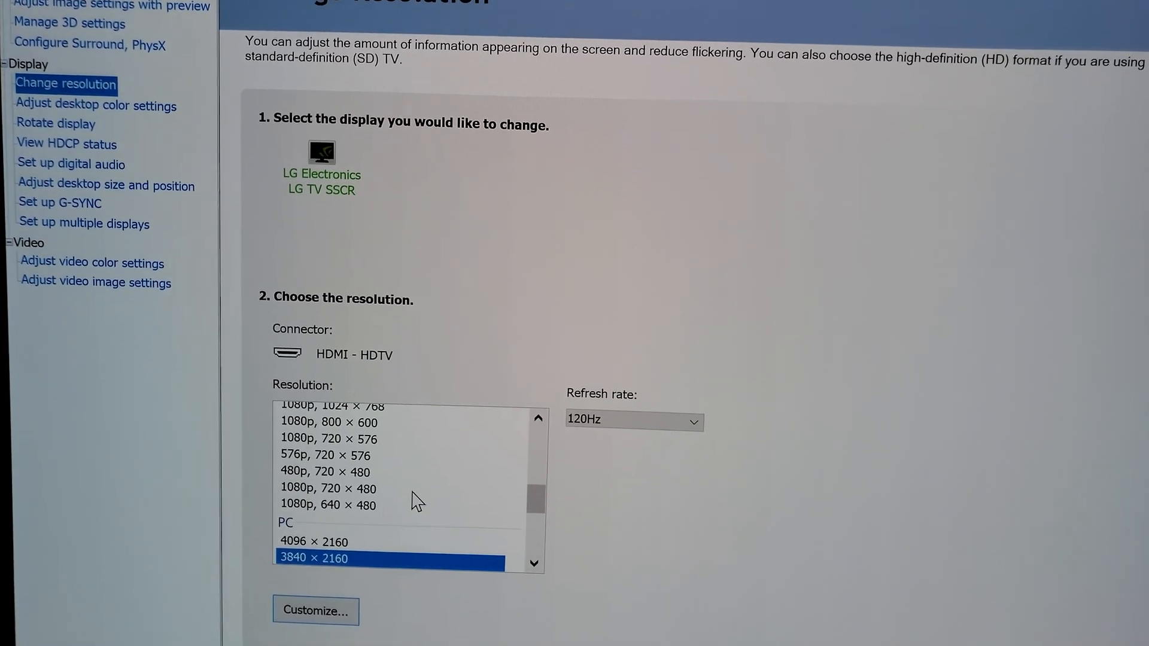
scroll(down, 3)
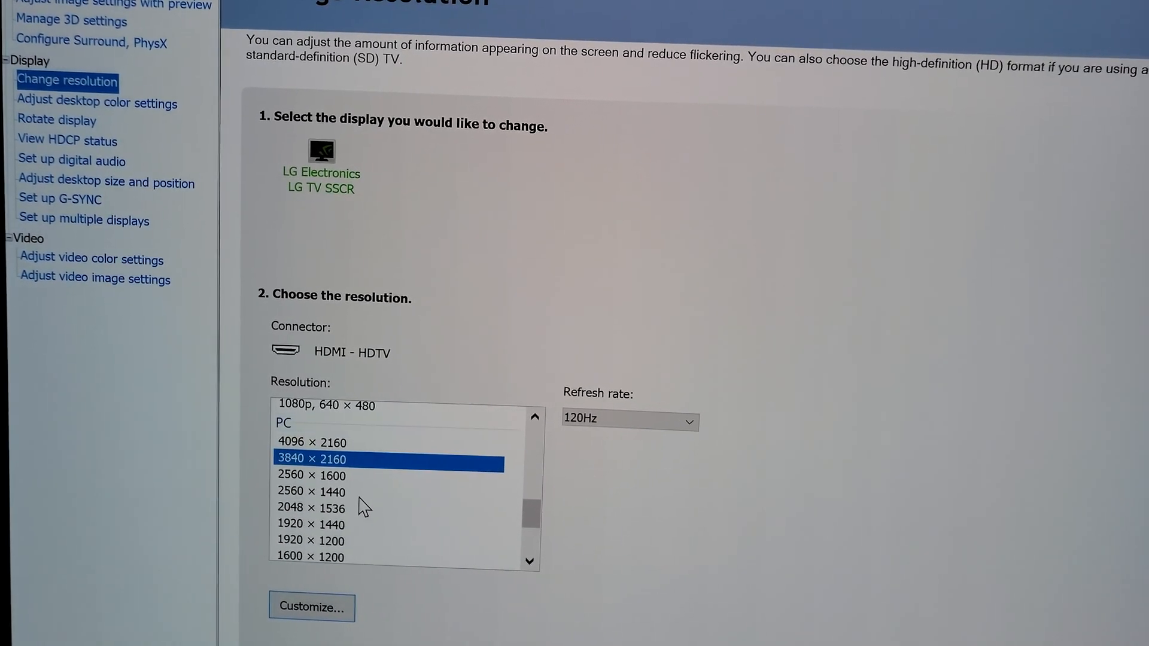
click(311, 489)
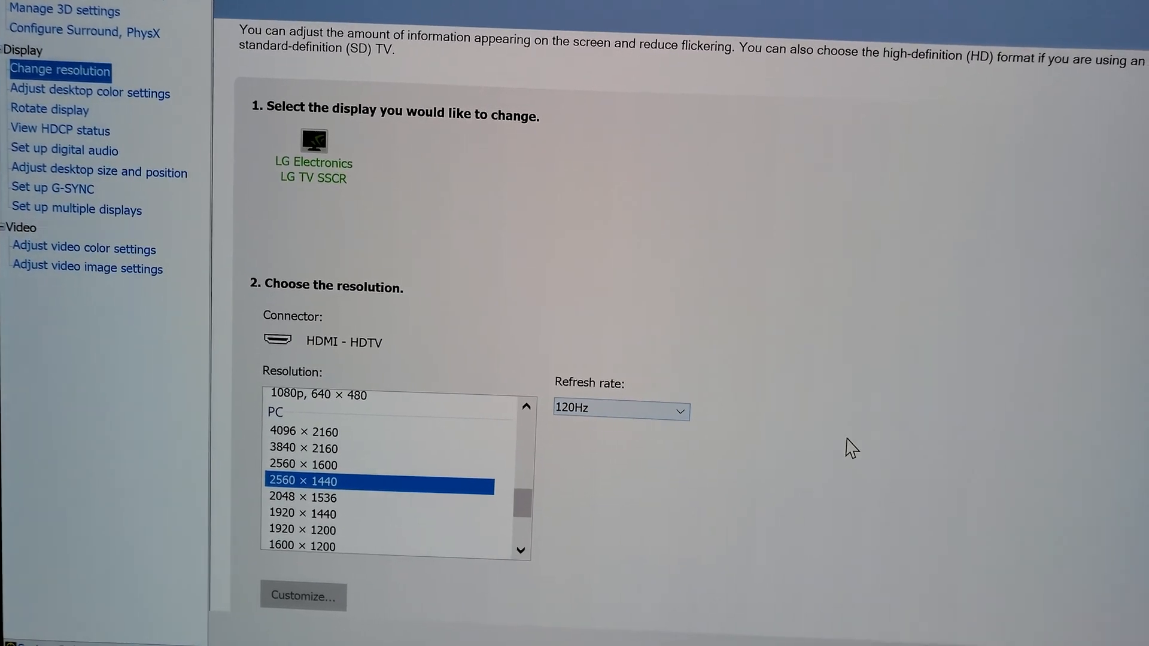
click(303, 597)
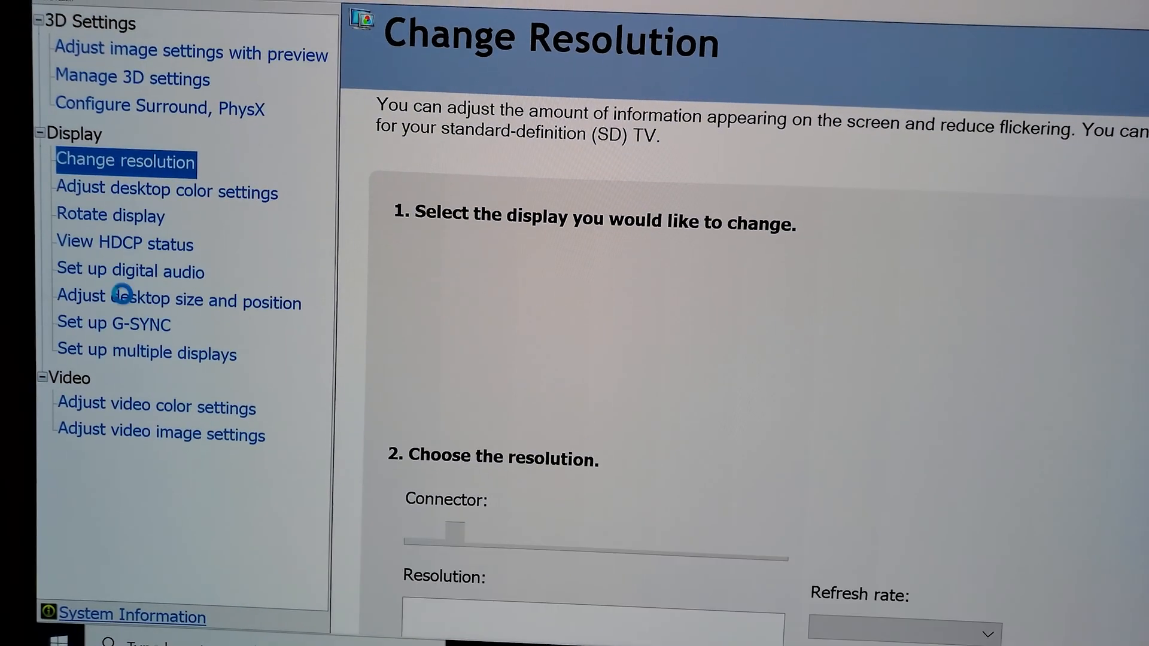
click(113, 334)
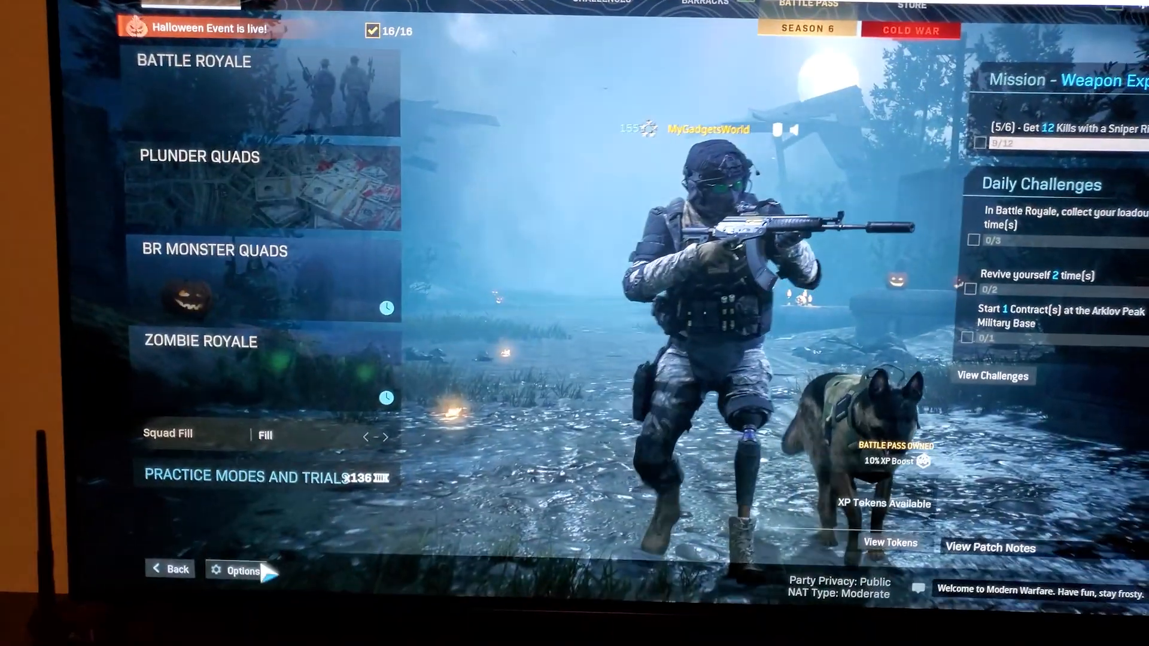
click(236, 571)
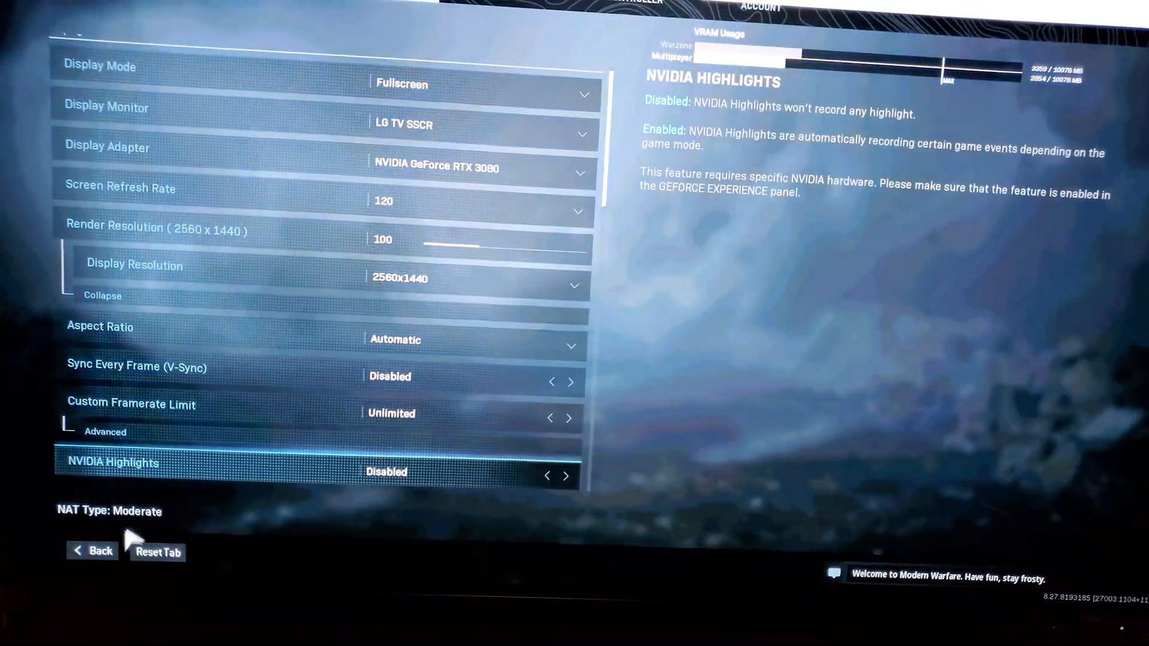
click(93, 552)
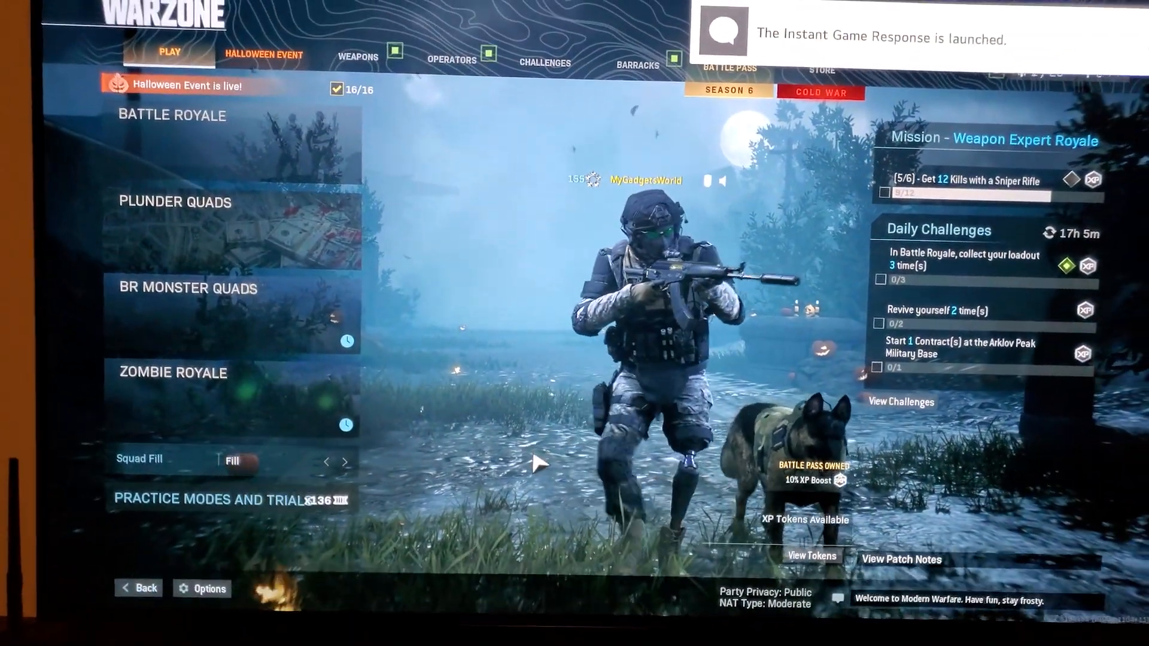